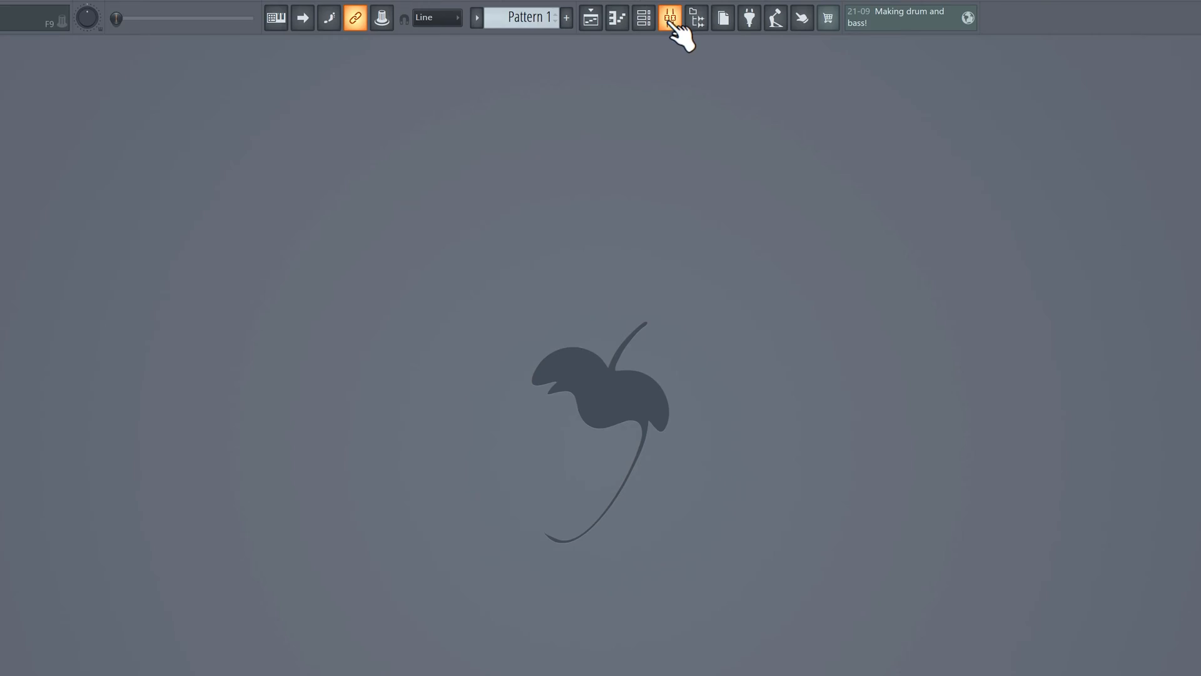
- Show the channel rack with the beat's instrument channels beside the dB meter
click(669, 18)
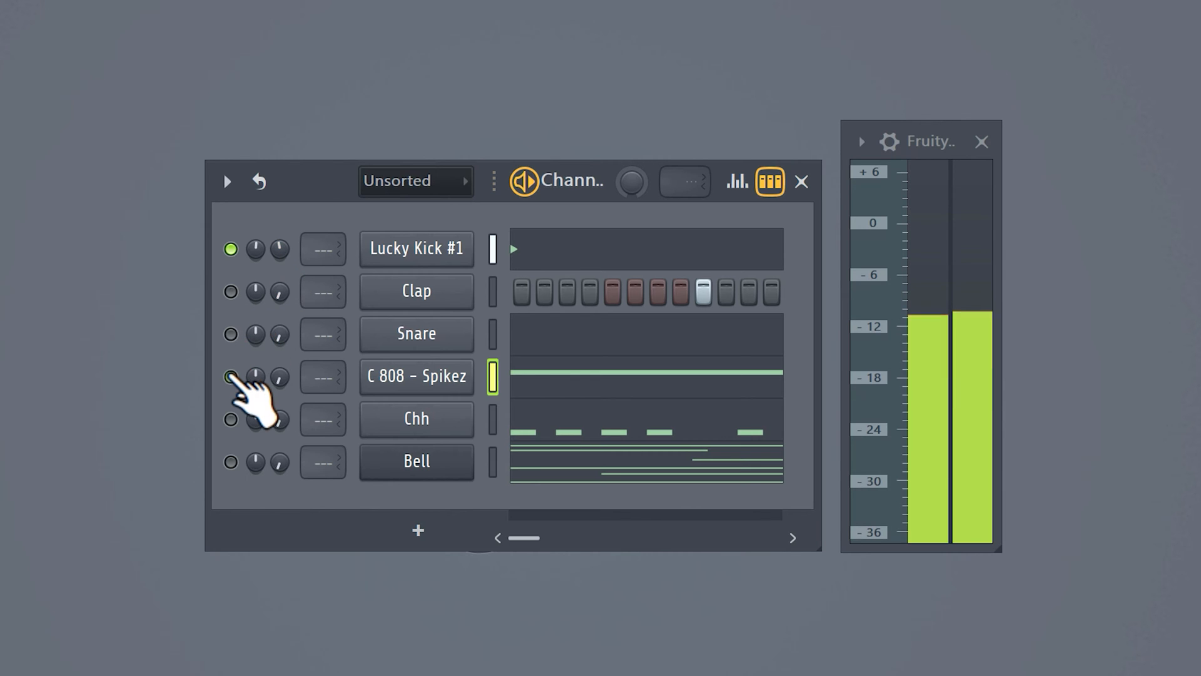
- Select the 808 and Bell channels while balancing channel volumes against the meter
click(230, 377)
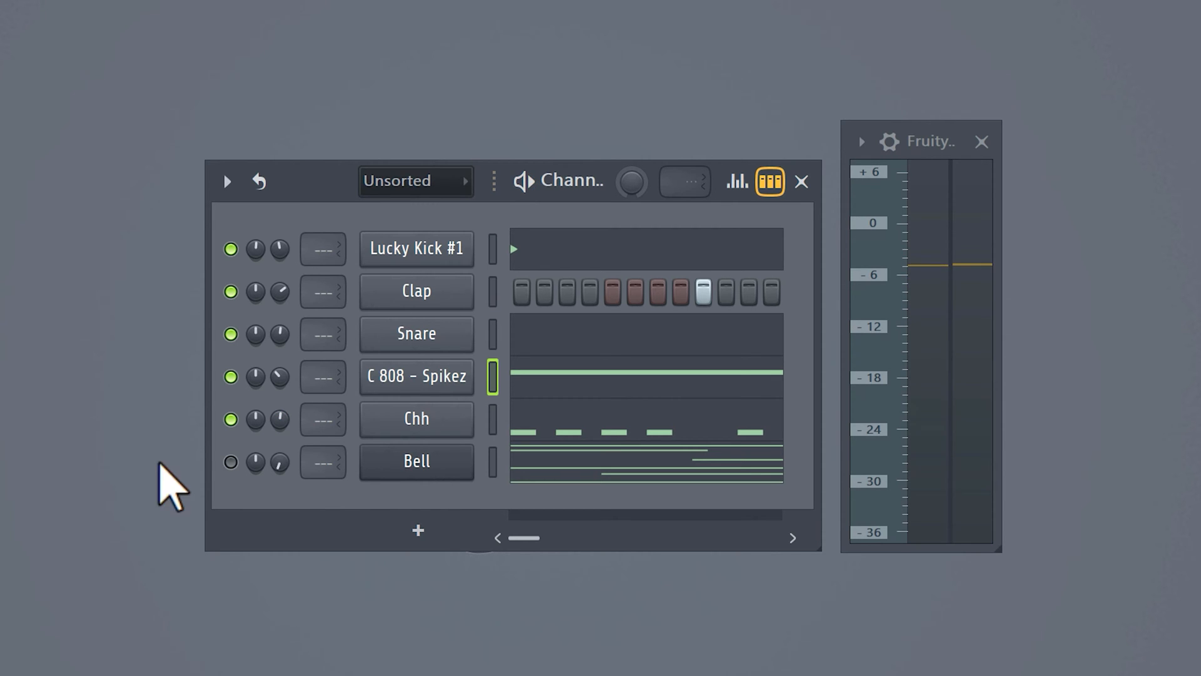
click(231, 462)
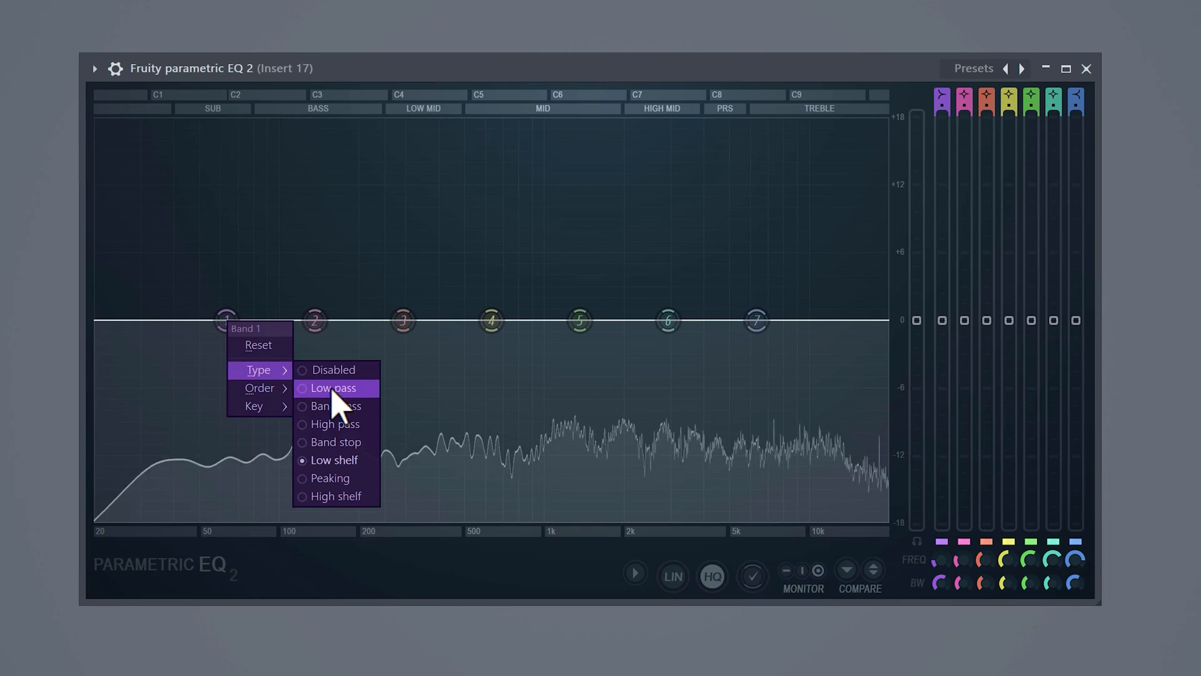
- Make band 1 a steep cut filter and set the Bell's low cut near 50 Hz
click(332, 388)
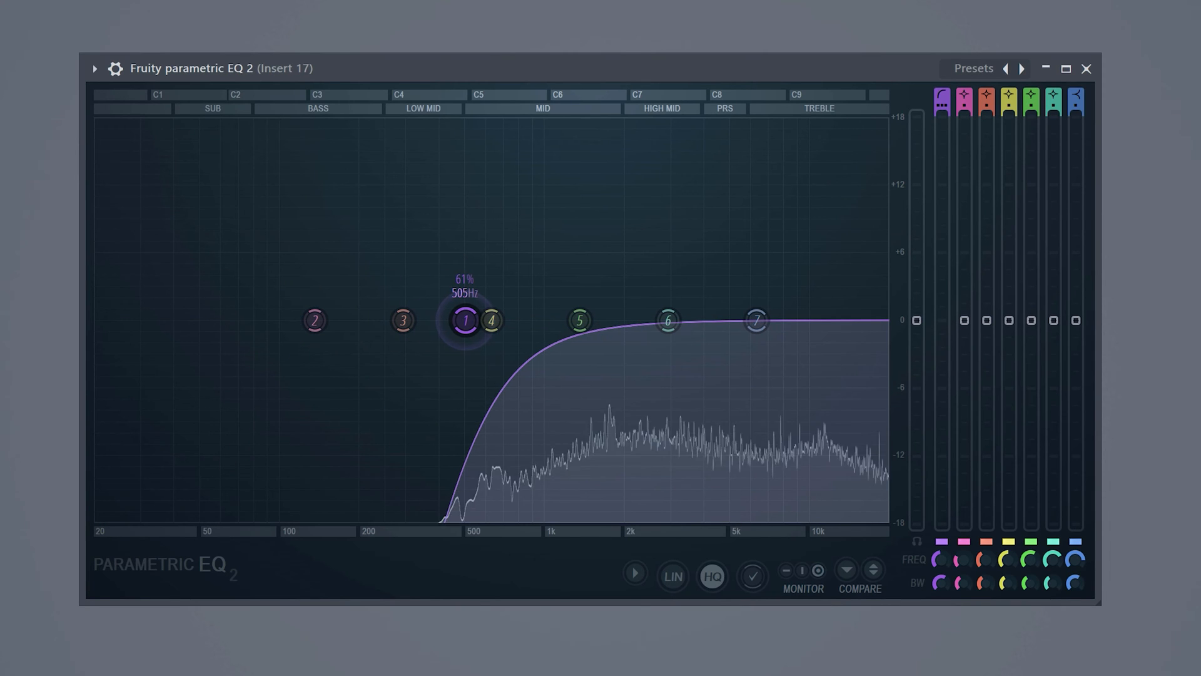
drag(465, 320, 470, 316)
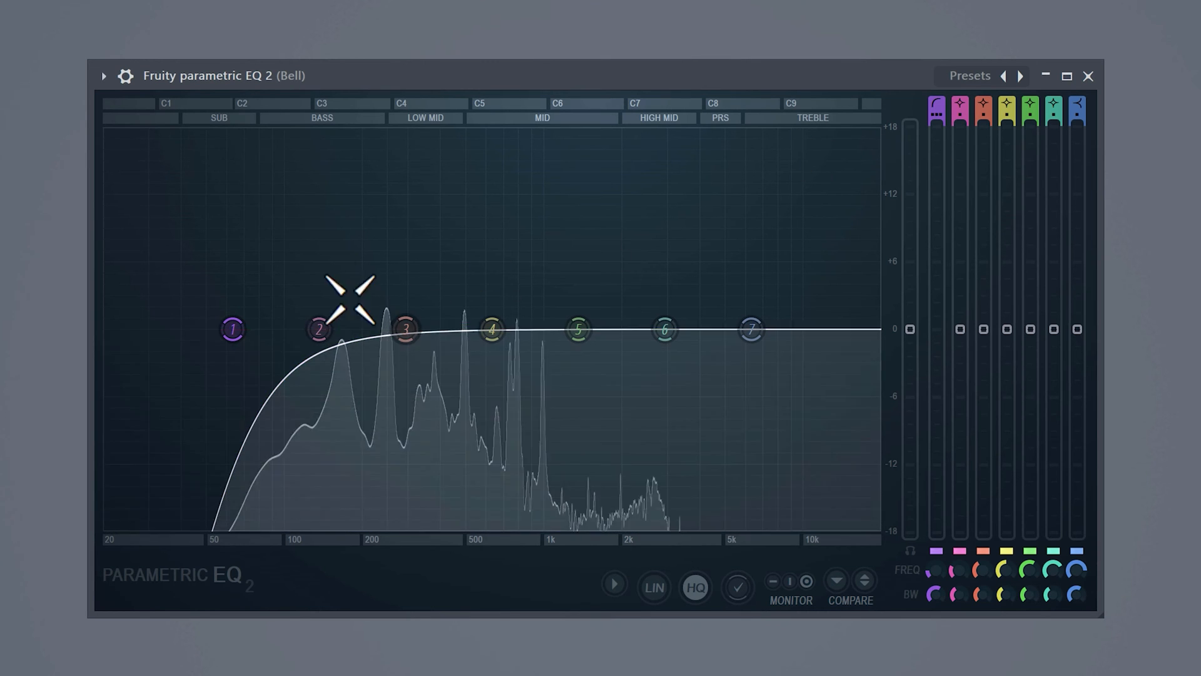
drag(233, 329, 345, 329)
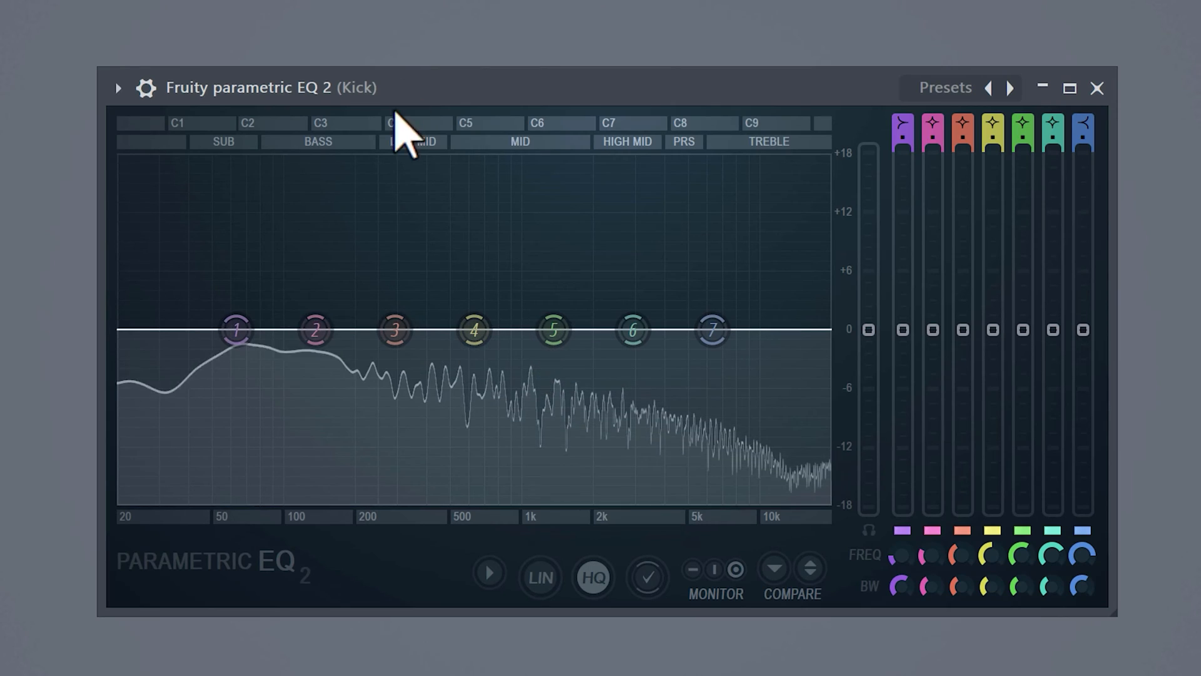
- Sweep a narrow band-3 peak to find the 345 Hz resonance, then cut it about 6 dB
drag(394, 330, 412, 246)
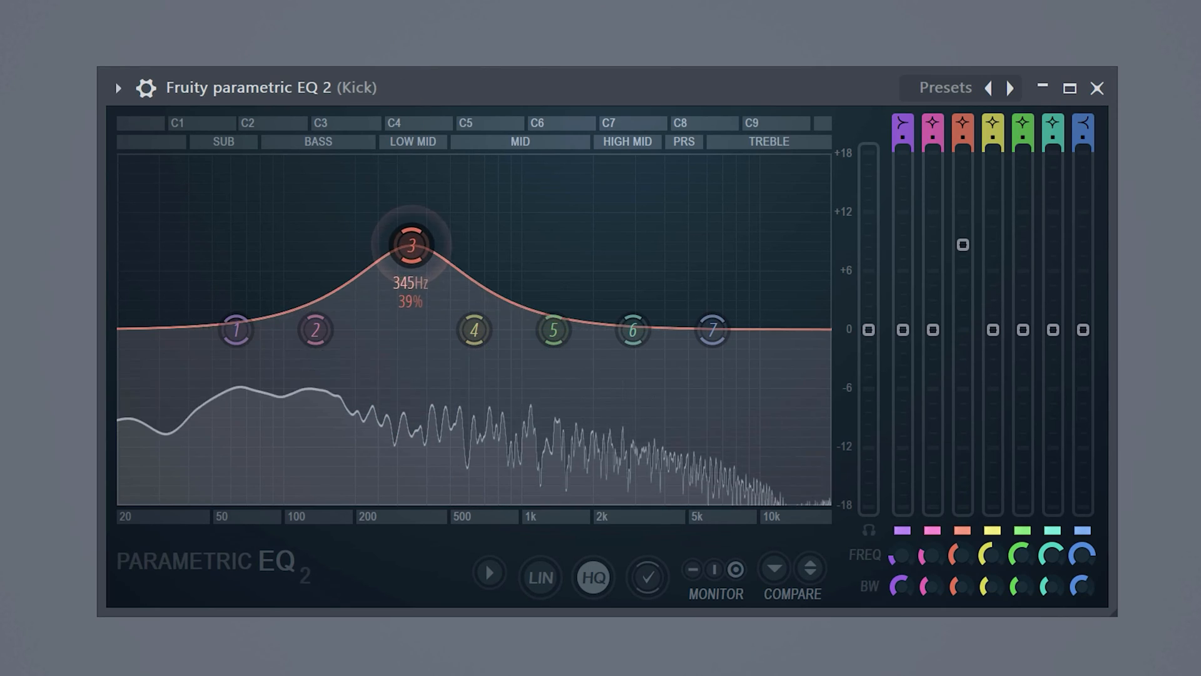
drag(412, 244, 412, 276)
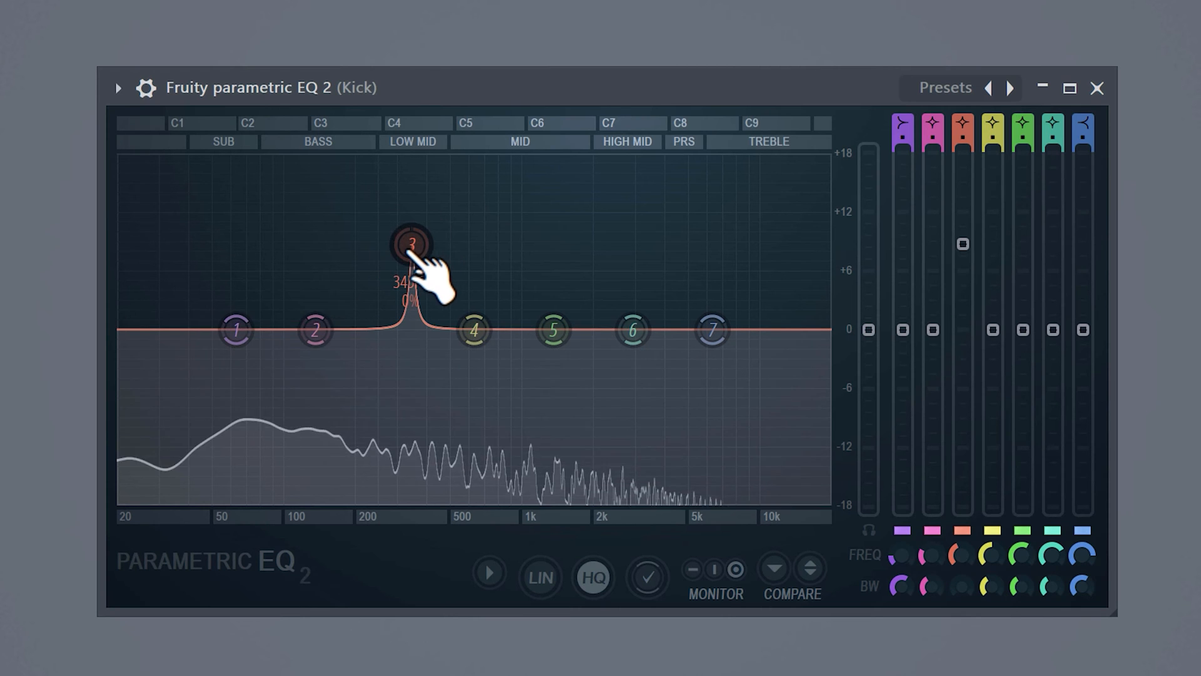
drag(412, 245, 366, 162)
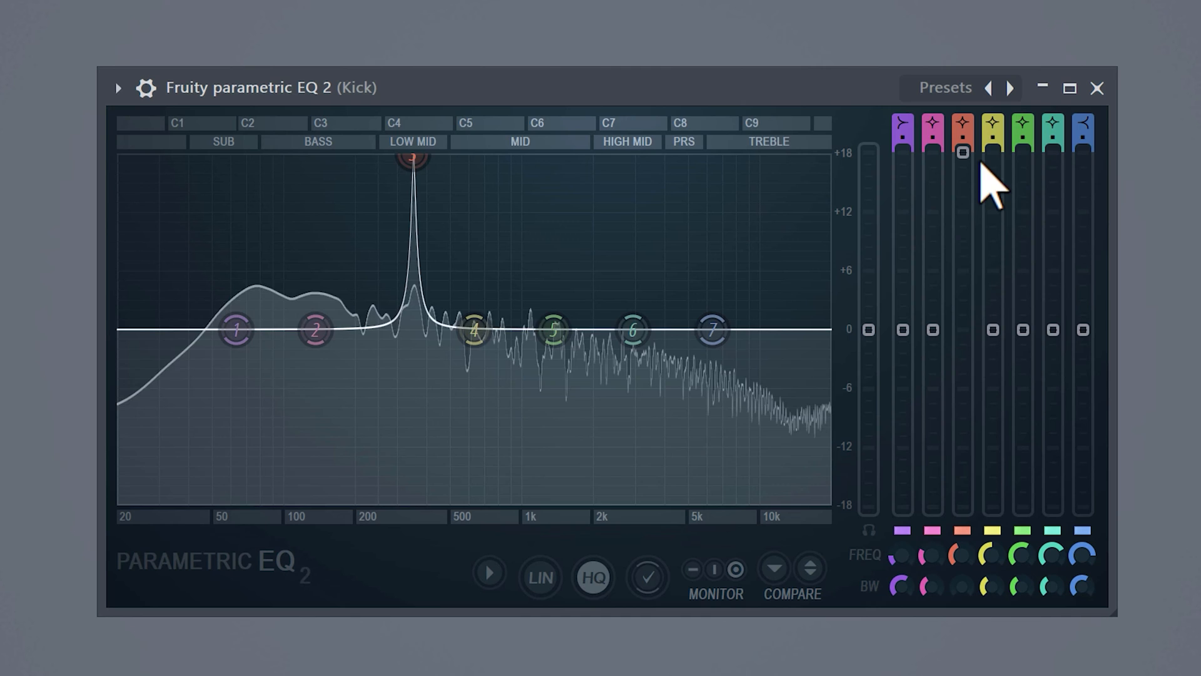
drag(412, 159, 412, 374)
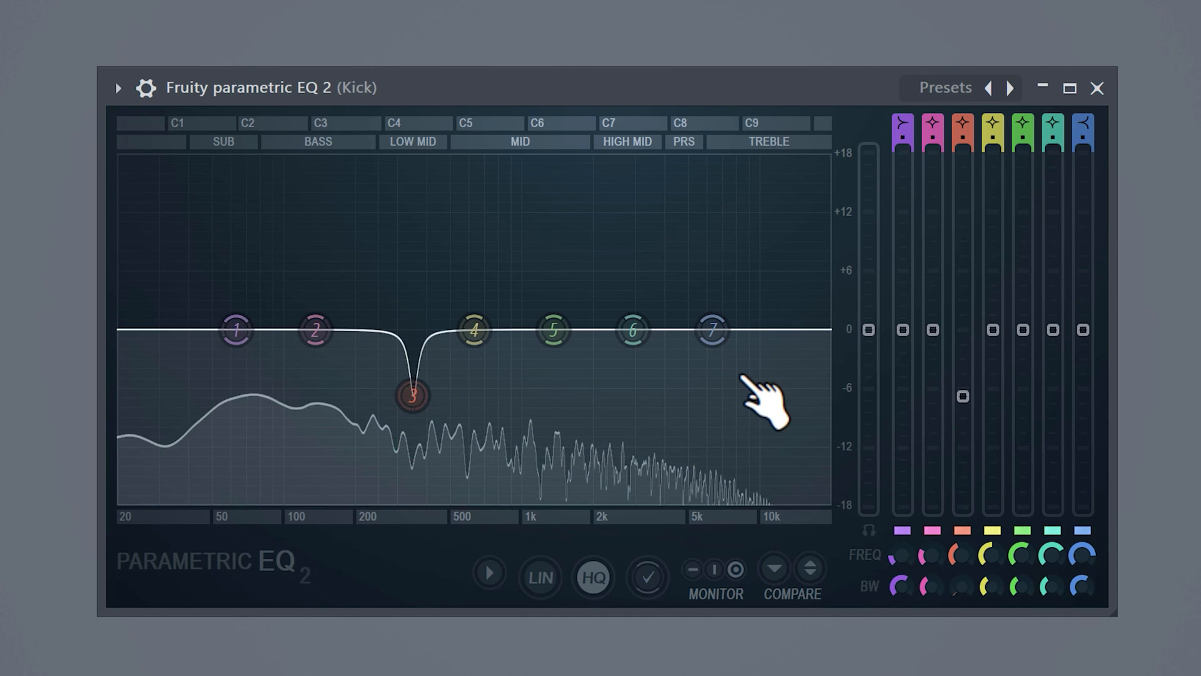
drag(712, 329, 524, 265)
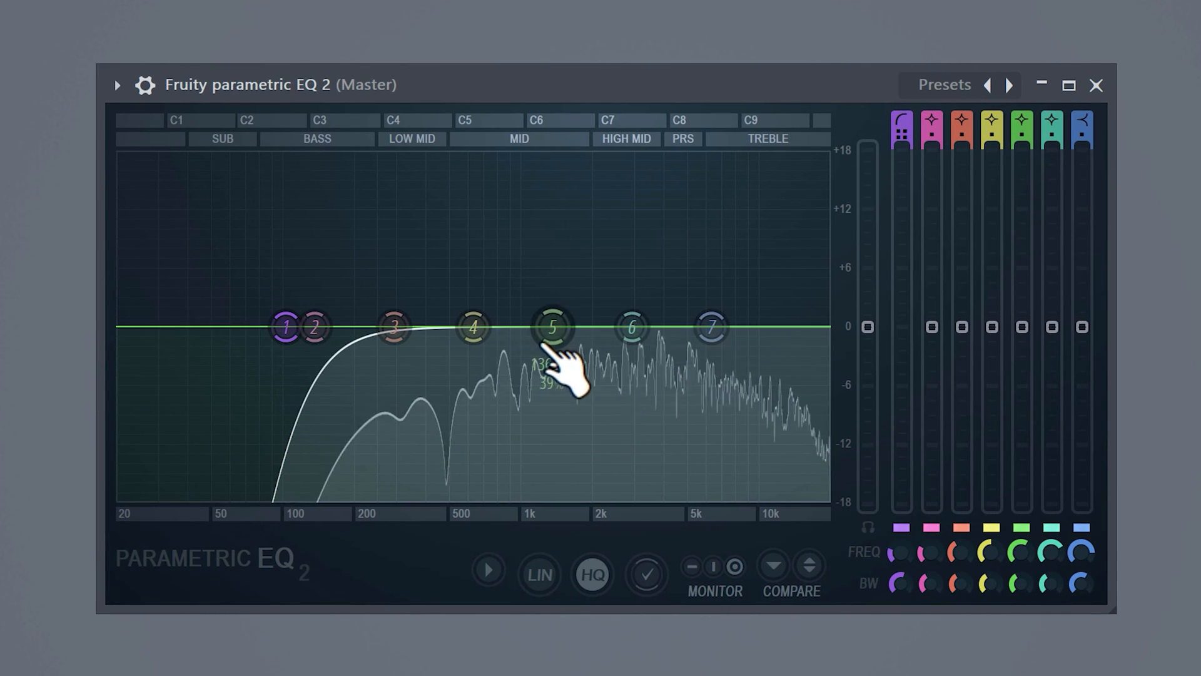
- Boost band 5 gently near 2.7 kHz and reposition the master's low cut filter
drag(552, 327, 631, 298)
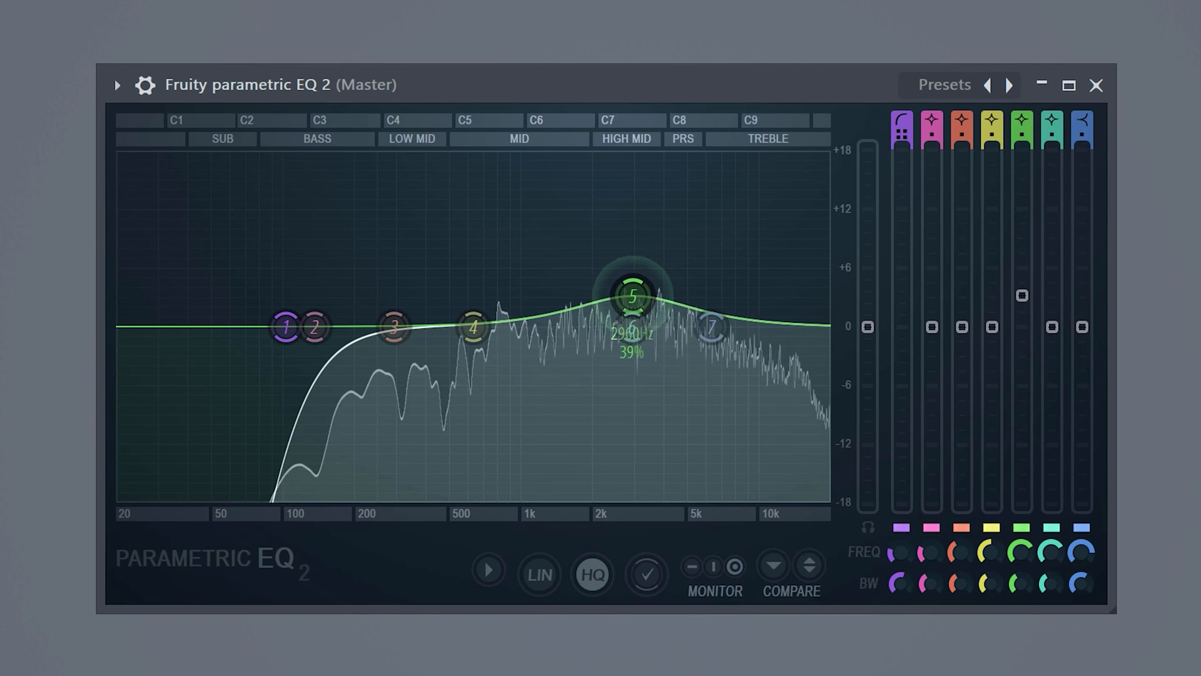
drag(632, 298, 627, 299)
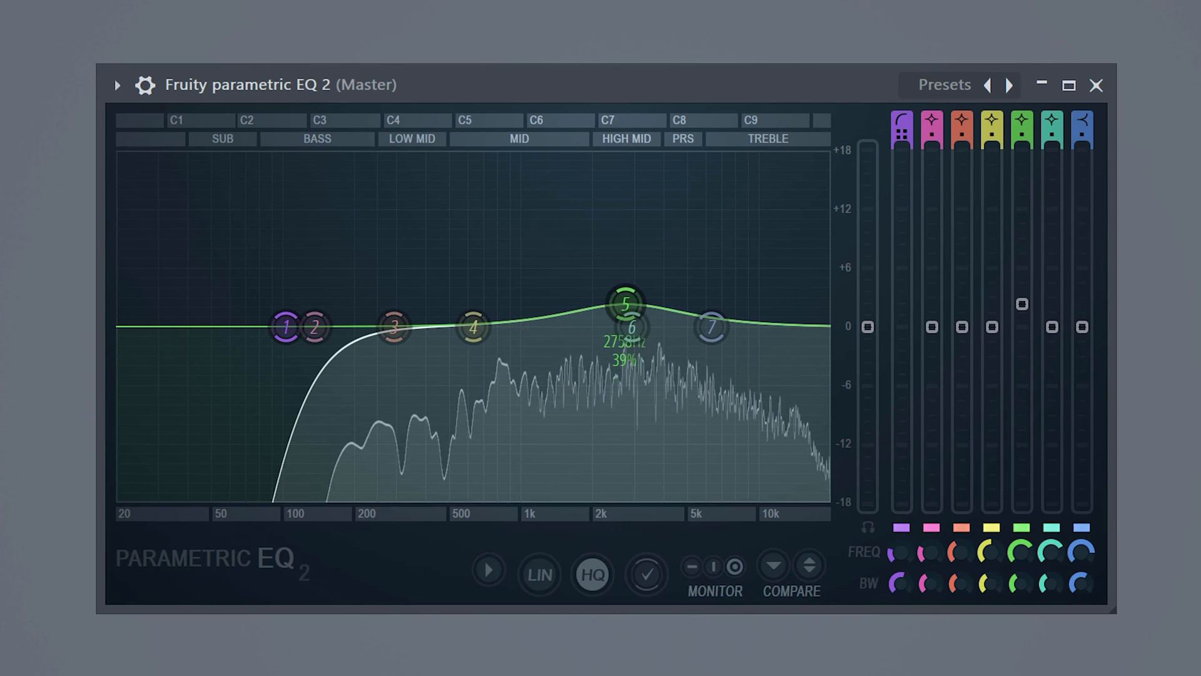
drag(285, 326, 545, 326)
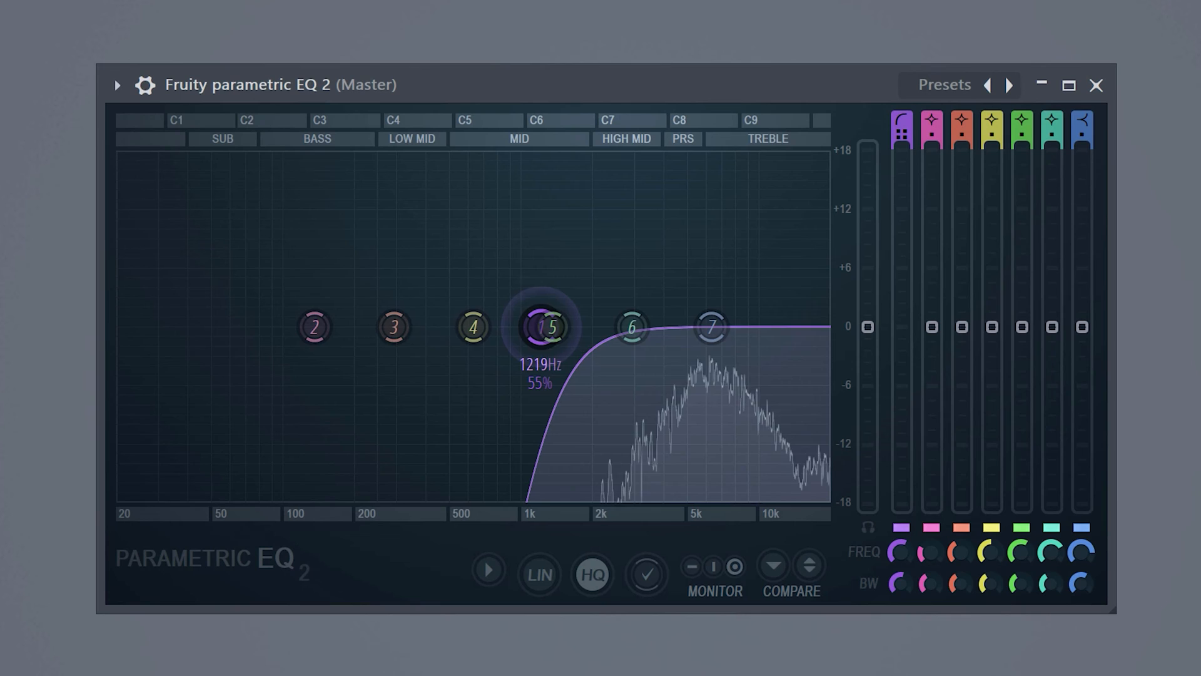
drag(711, 327, 699, 305)
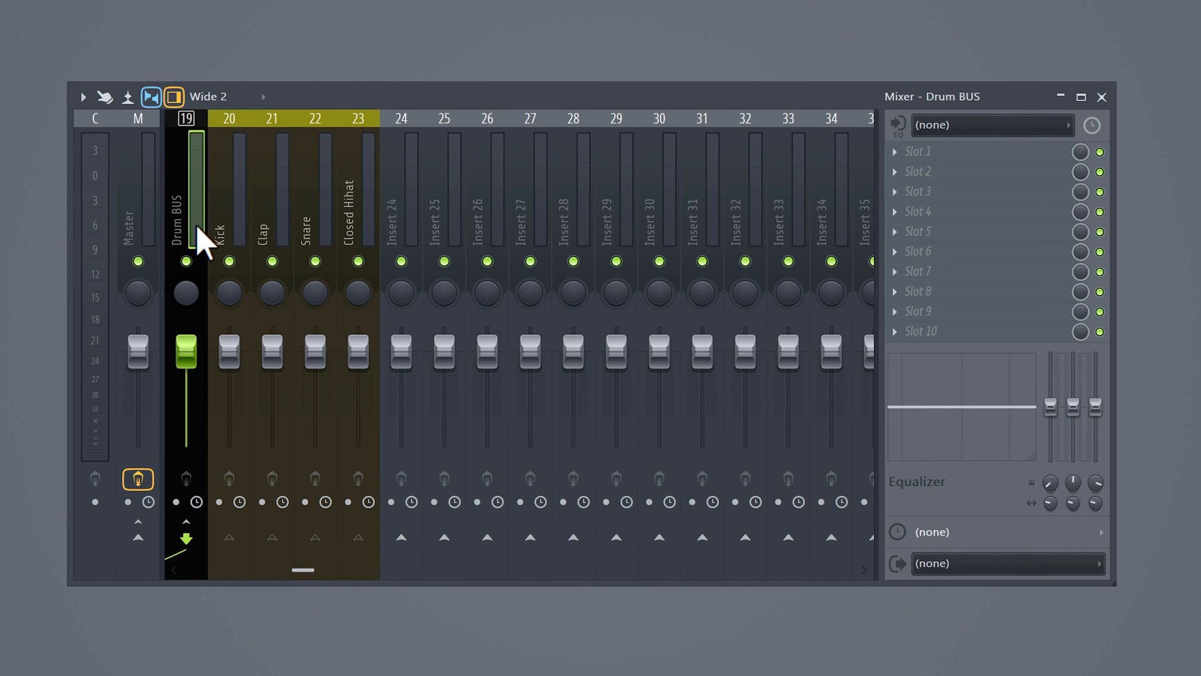
- Bring up the plugin list from the Drum BUS insert's first effect slot
right_click(917, 151)
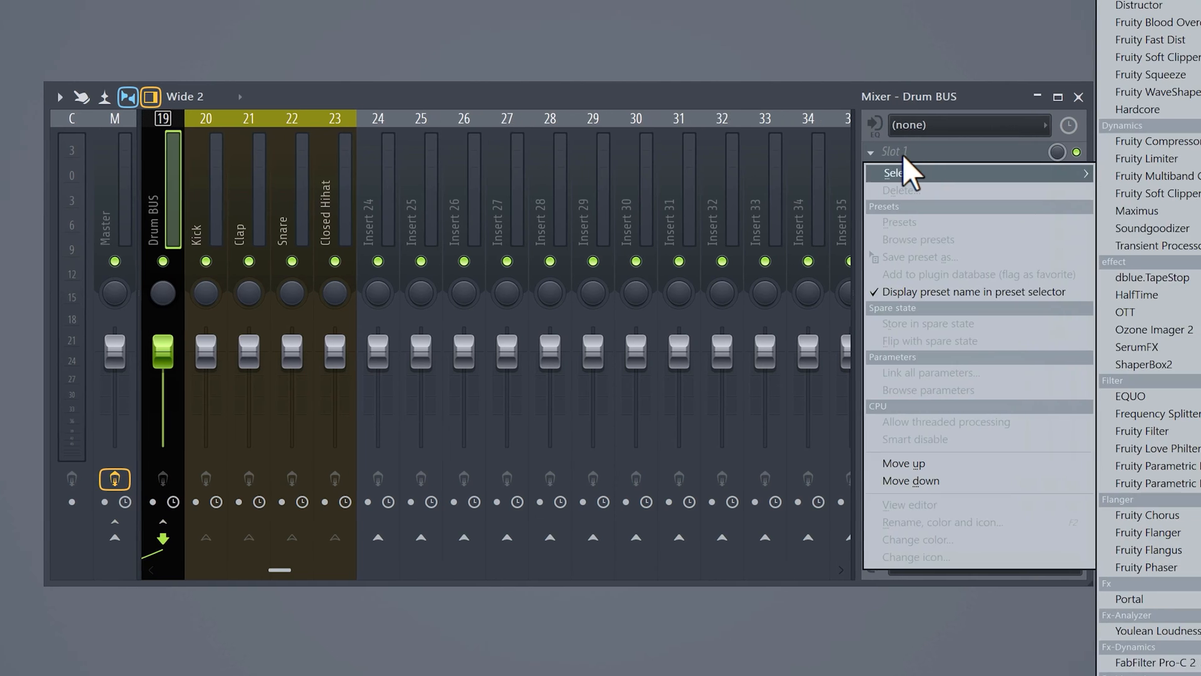
mouse_move(892, 173)
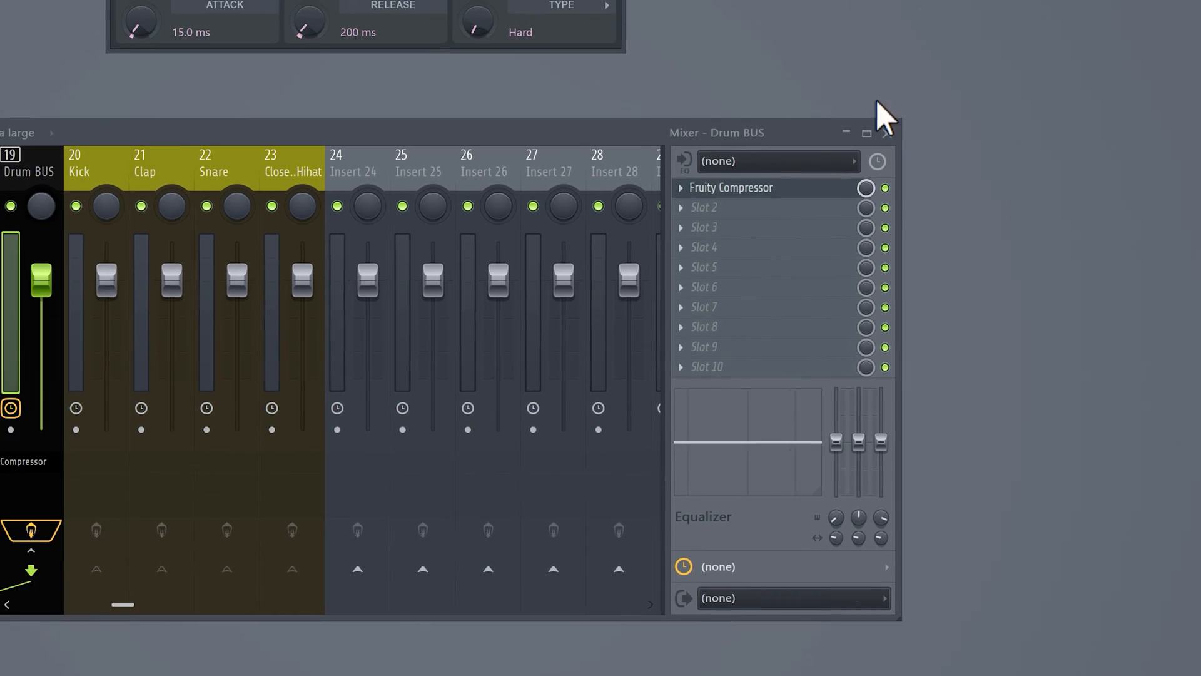
- Shorten the Drum BUS compressor's attack to about 9.7 ms for heavy compression
click(731, 187)
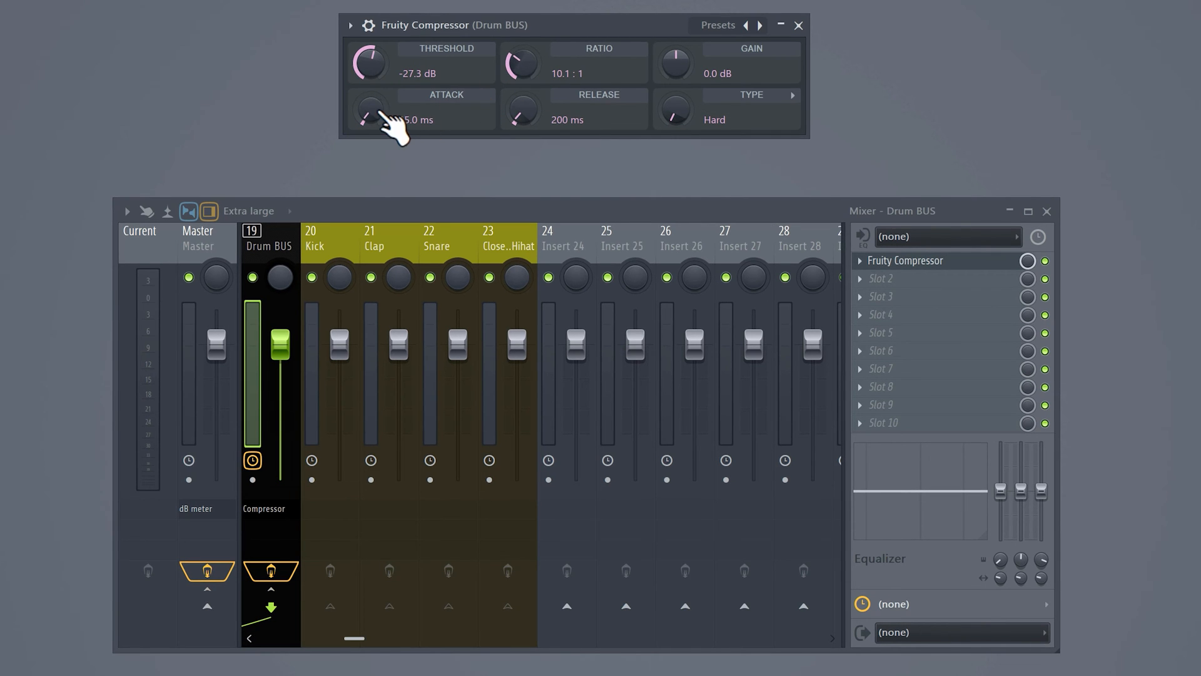
drag(371, 112, 370, 104)
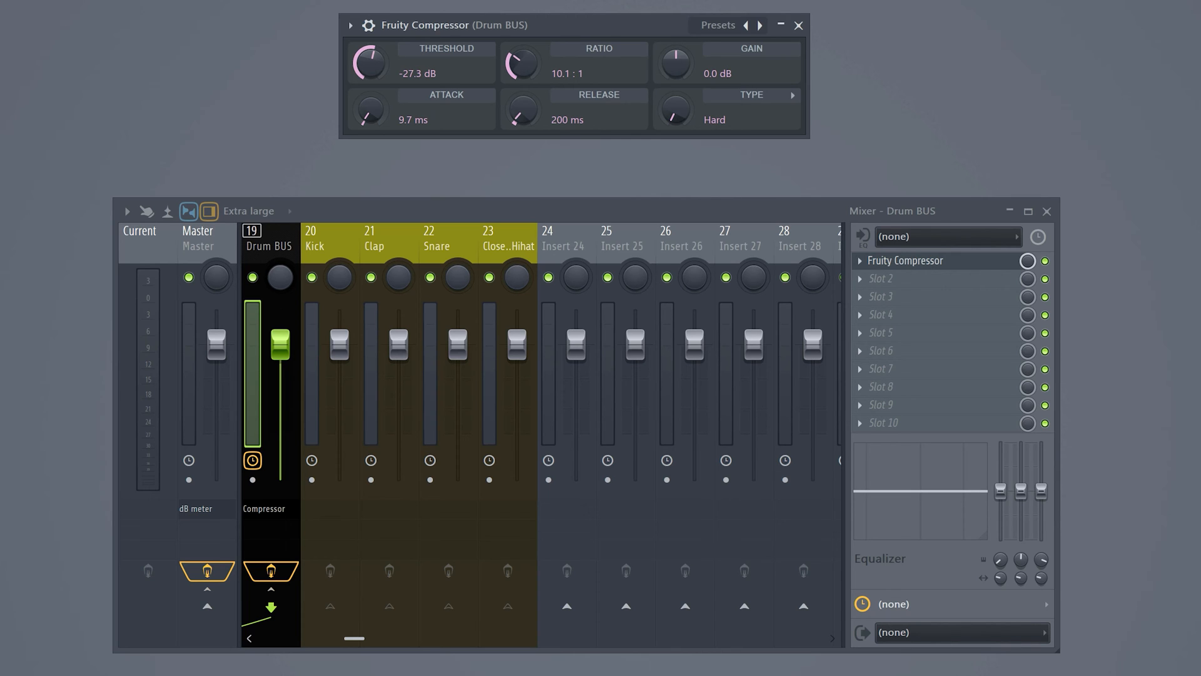
drag(677, 62, 677, 46)
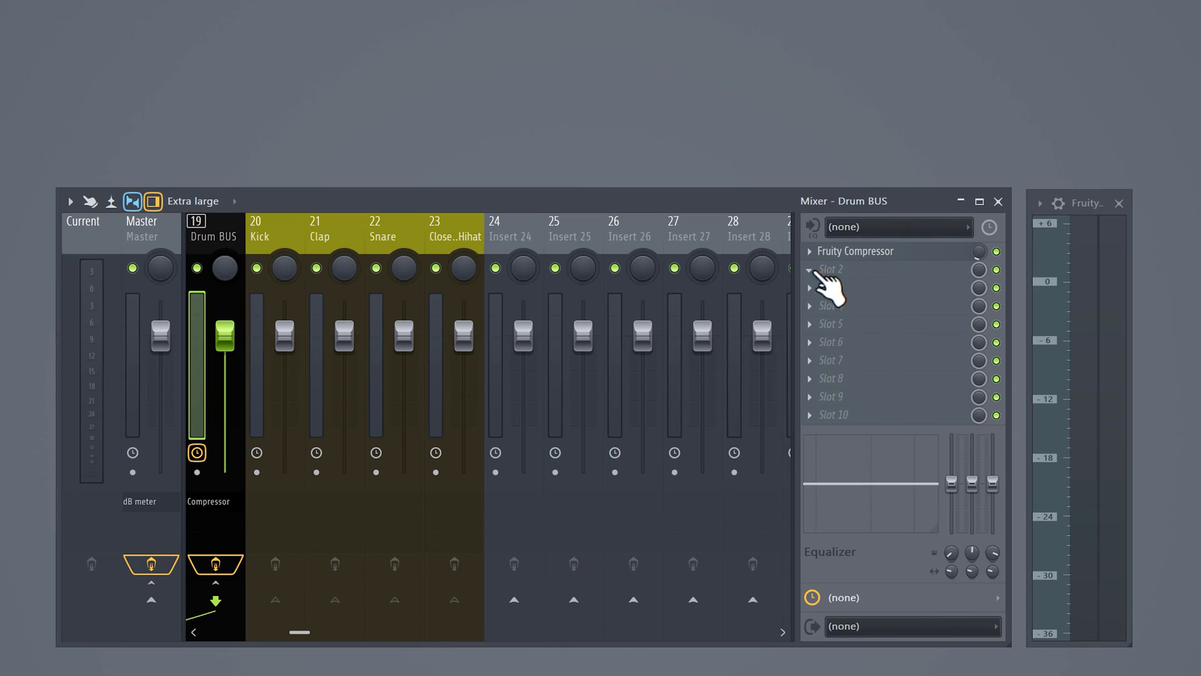
- Load Fruity Fast Dist into the Drum BUS's second effect slot after the compressor
right_click(828, 269)
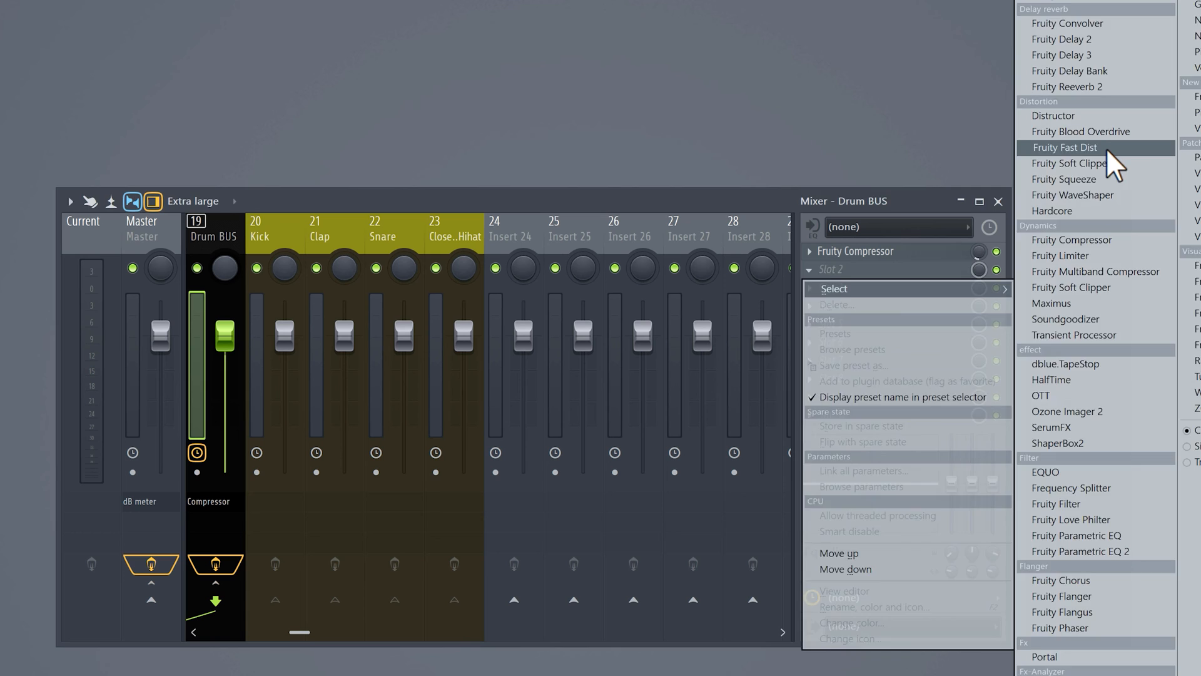
click(1064, 148)
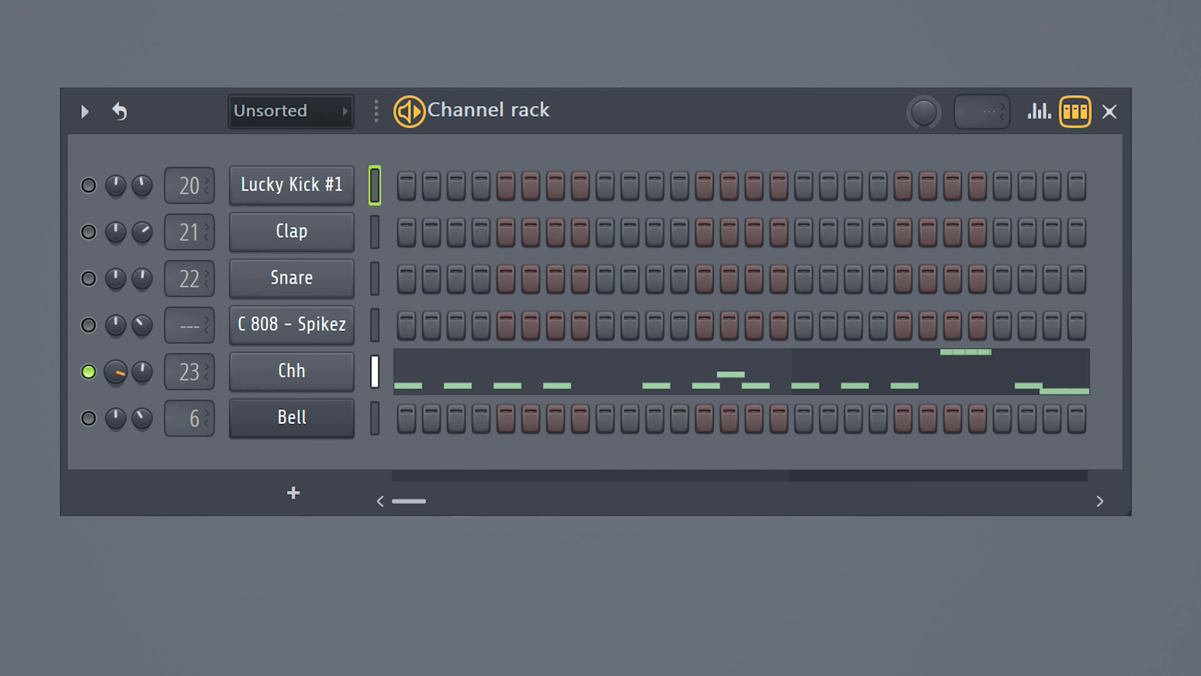
- Create an automation clip for the Chh hi-hat channel's pan knob
right_click(114, 372)
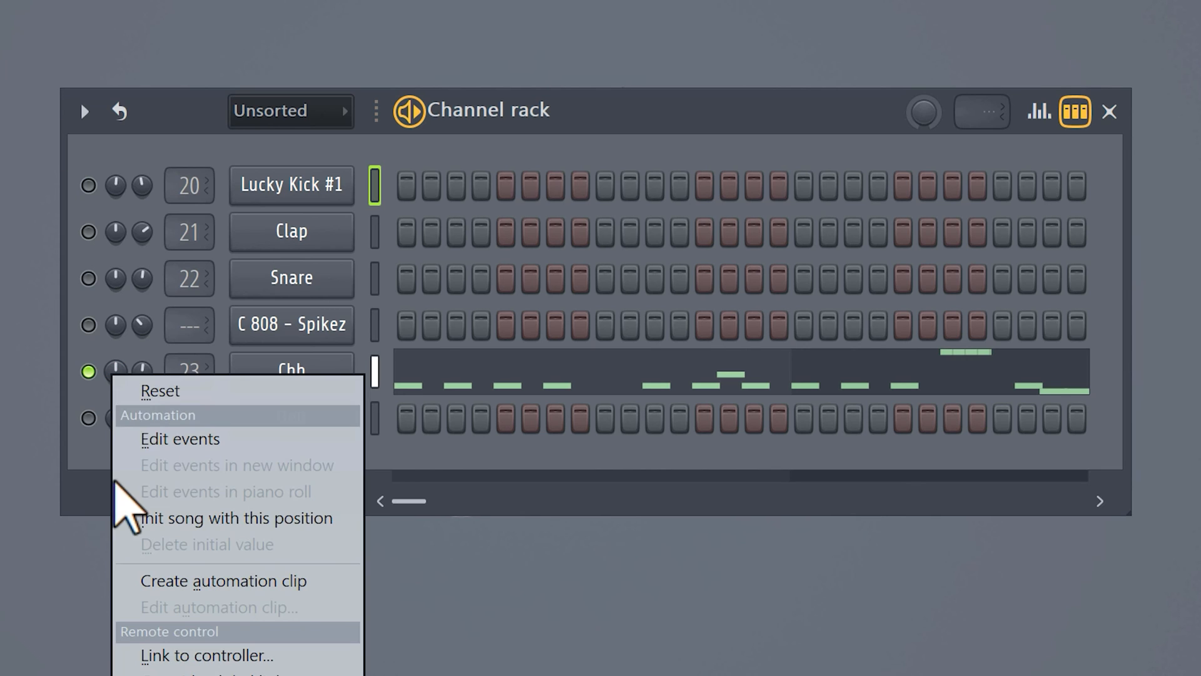
click(179, 438)
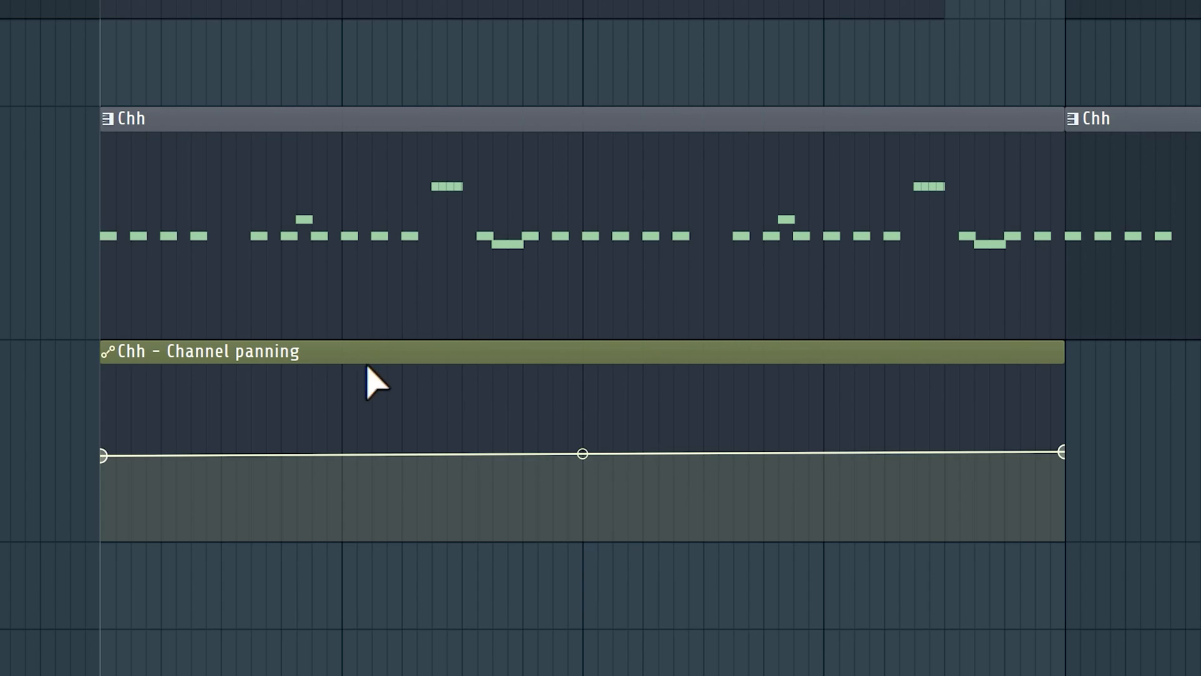
mouse_move(288, 410)
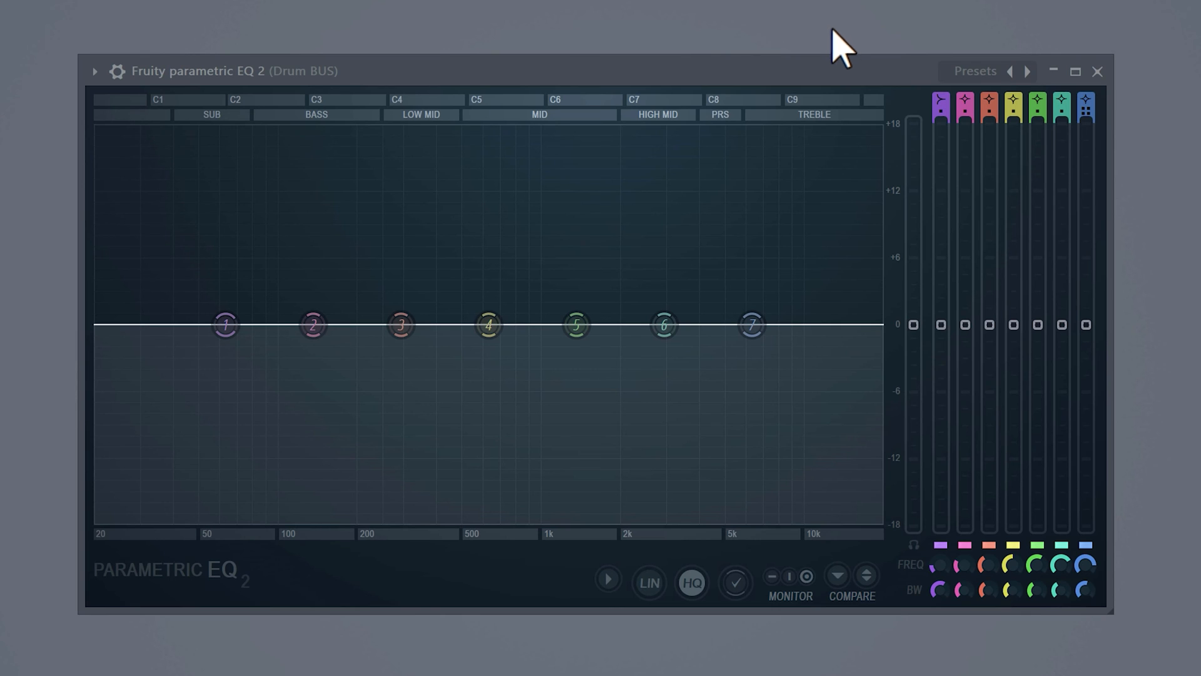
- Start an automation clip for the Drum BUS EQ band 7 frequency
right_click(752, 325)
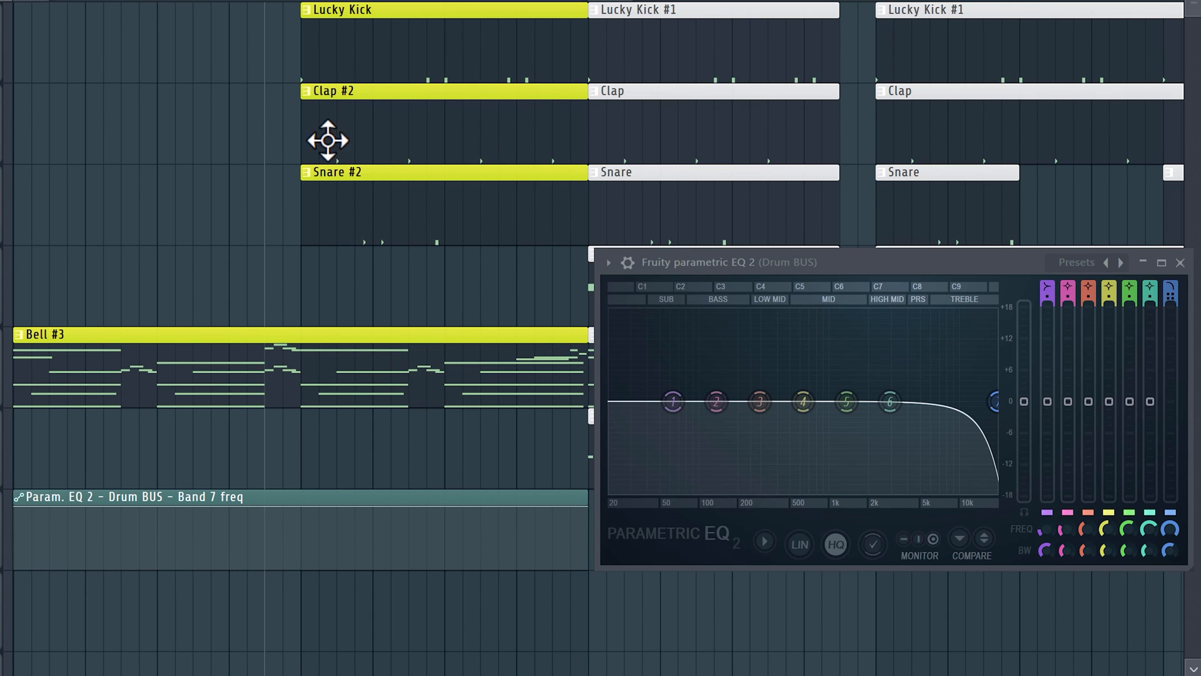
mouse_move(406, 307)
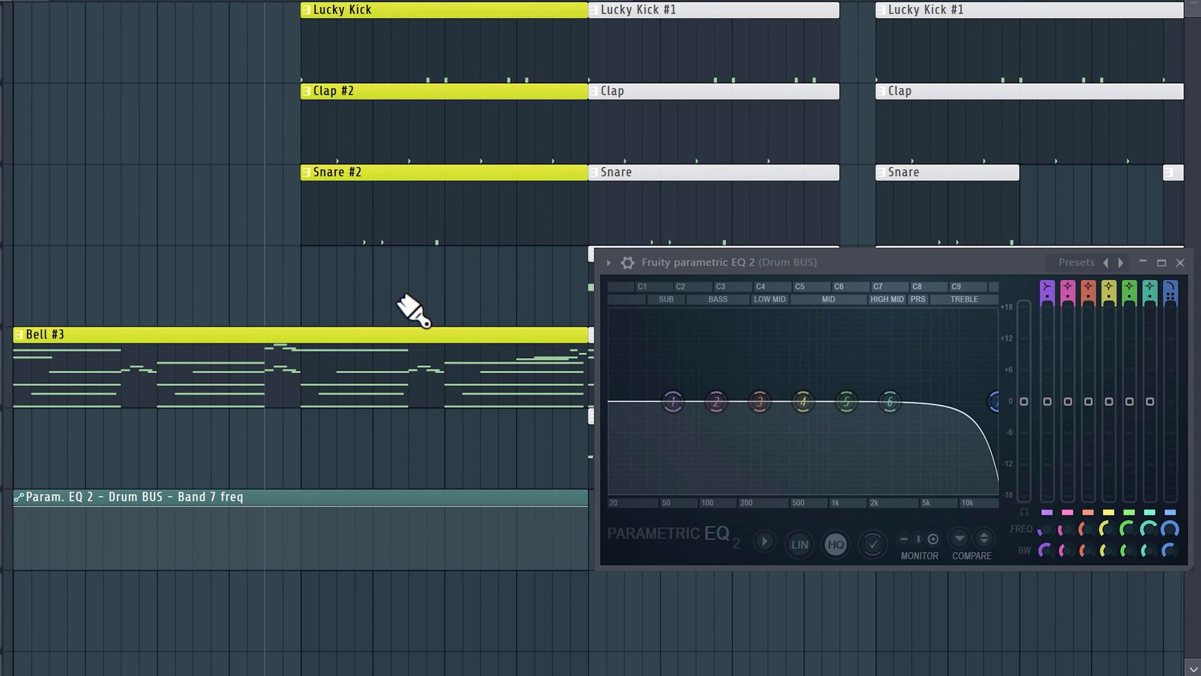